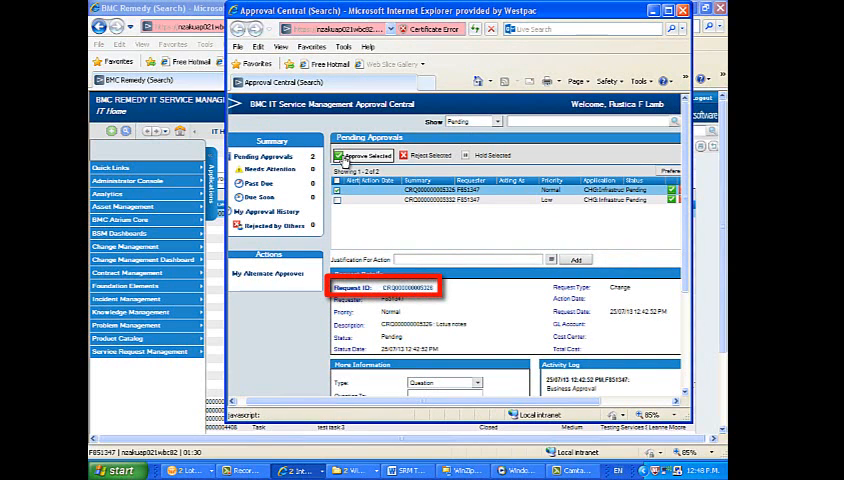
- Approve the first pending Lotus notes change request, then select the second request
click(363, 155)
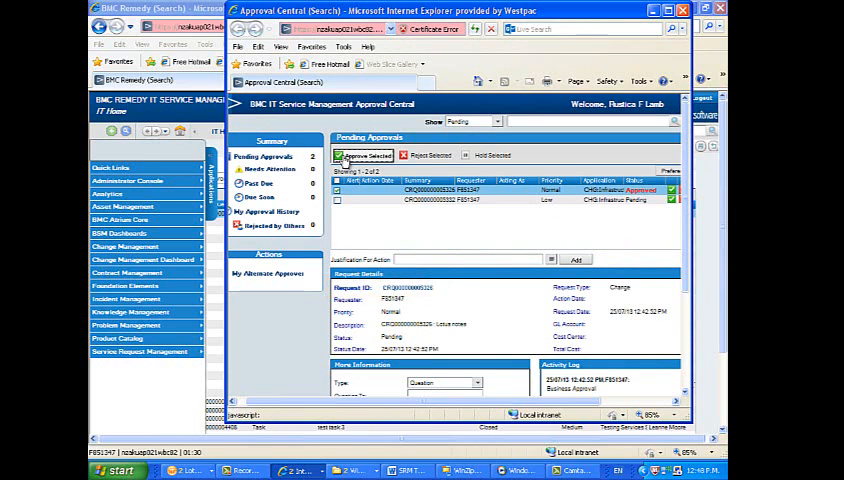
click(362, 155)
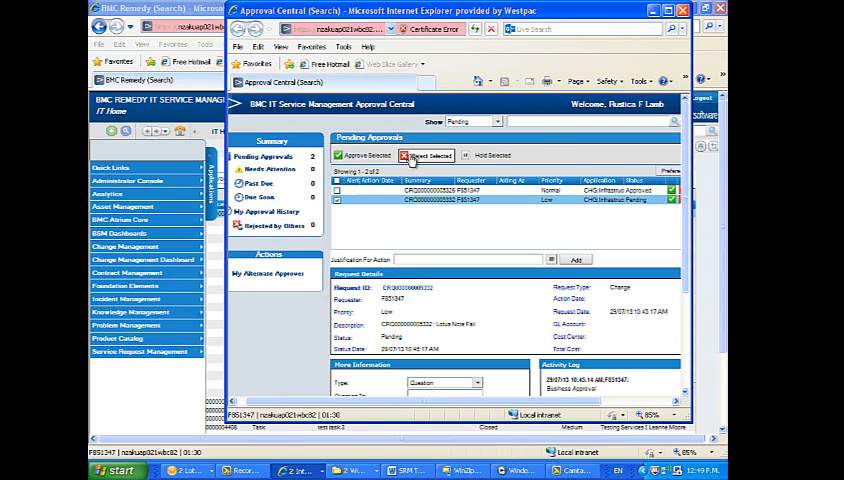
- Reject the low-priority Lotus Note Fail request and begin the reason with 'Note'
click(425, 155)
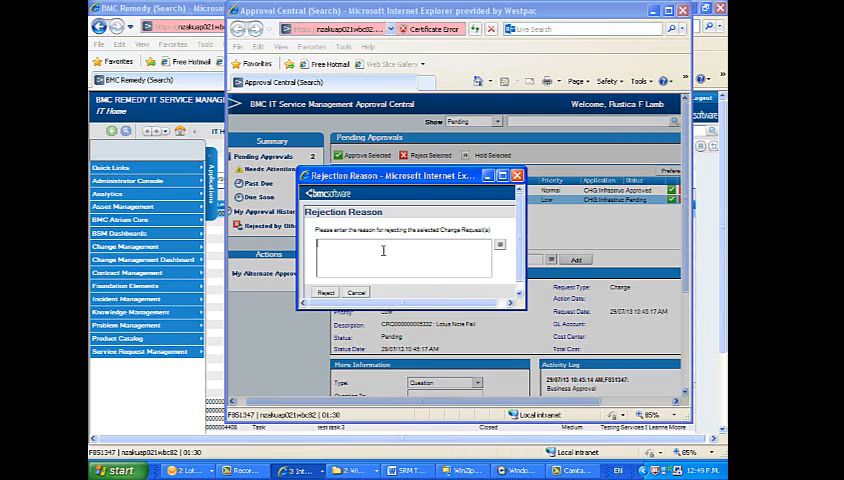
text(Note)
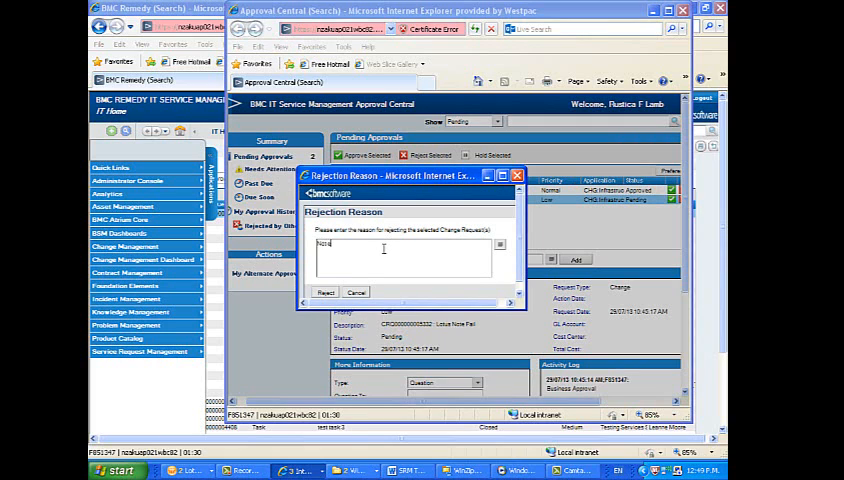